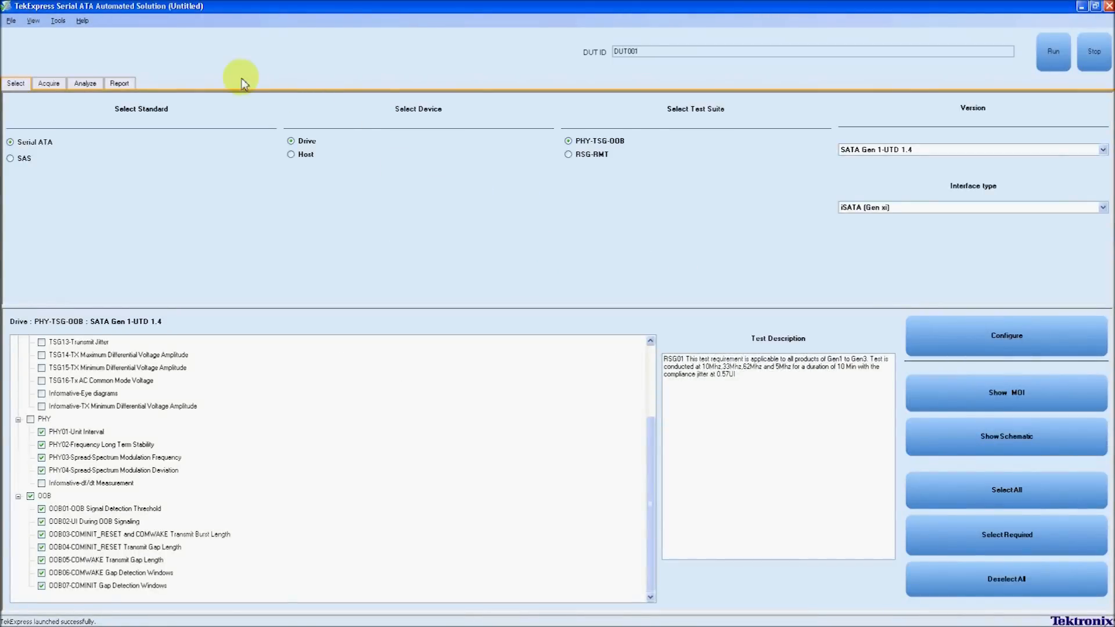
# - Search GPIB in Instrument Bench, finding the AWG7122C and DSA70804B
pyautogui.click(56, 23)
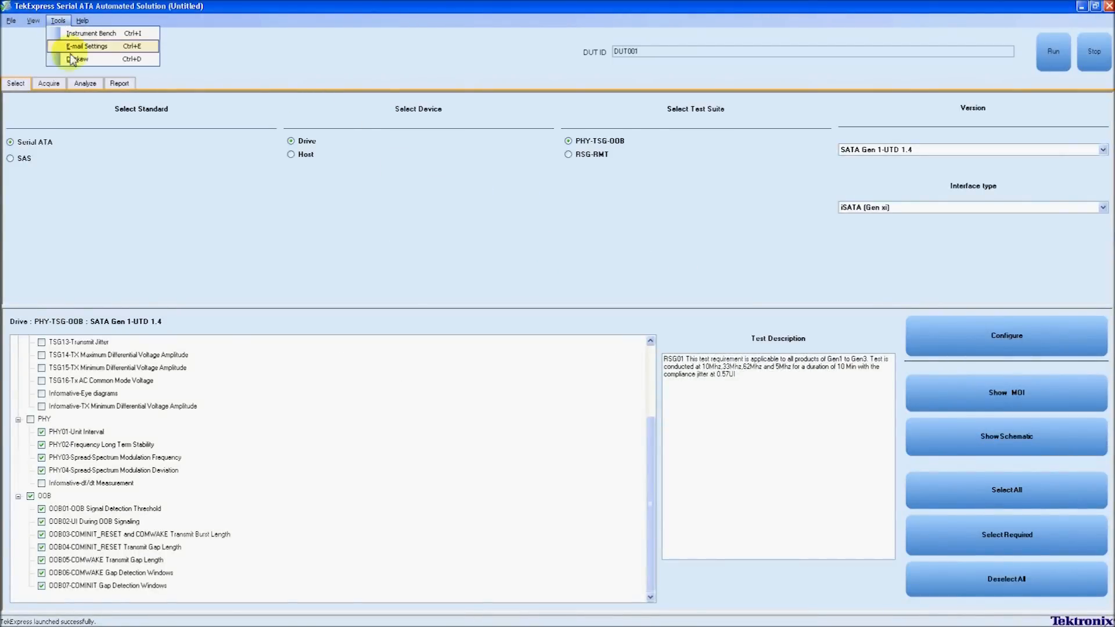
pyautogui.moveTo(75, 33)
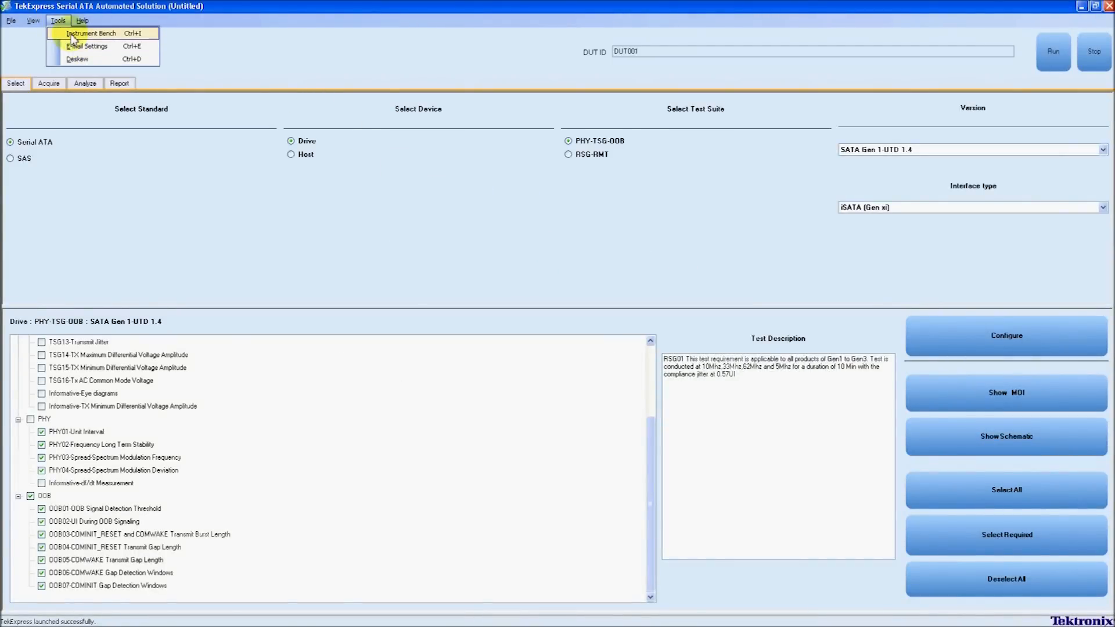
pyautogui.click(90, 33)
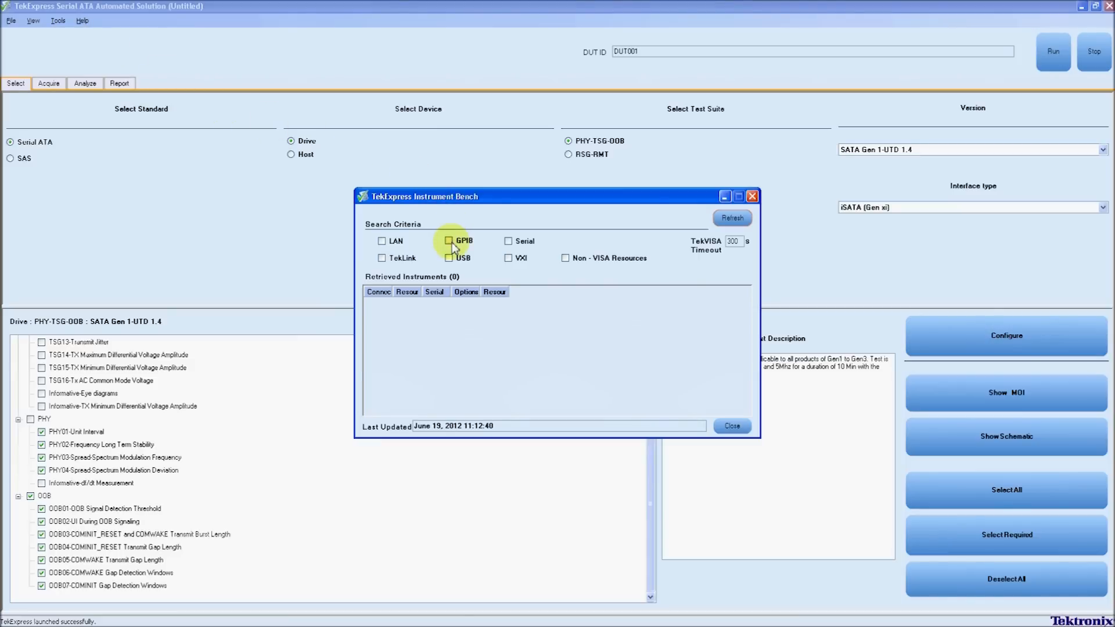
pyautogui.click(449, 241)
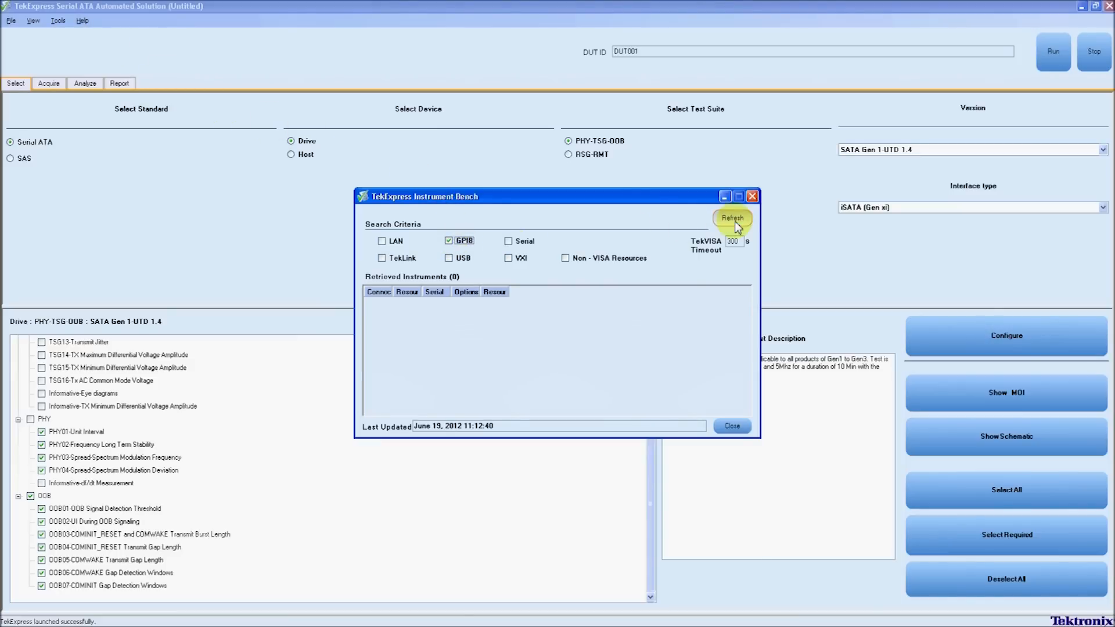
pyautogui.click(732, 218)
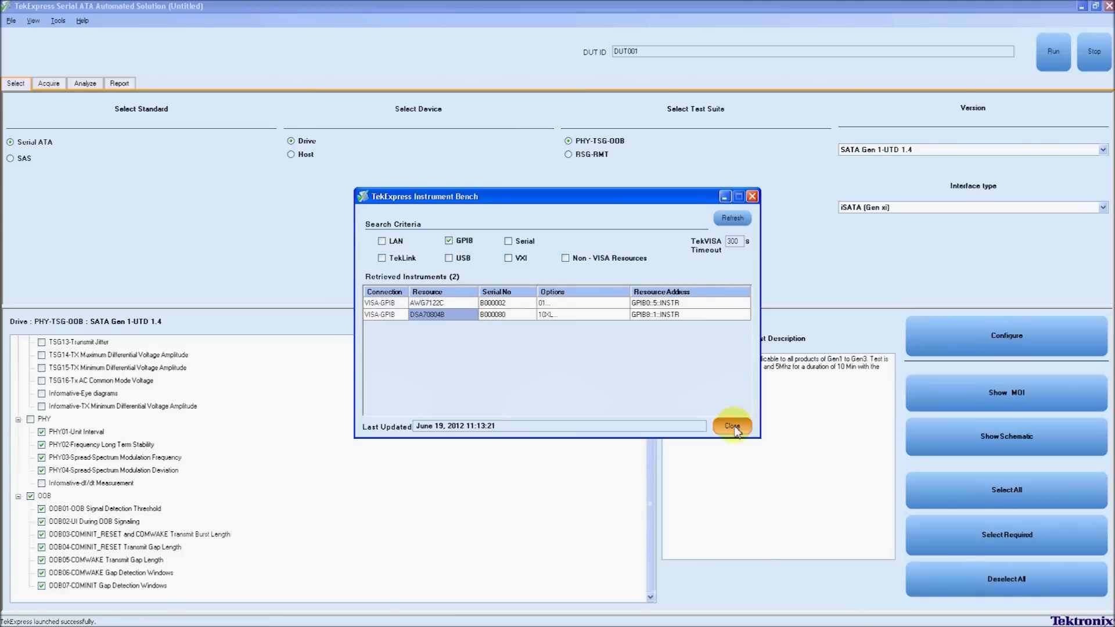
# - Select the RSG-RMT suite and check only the RSG-01 Gen1 test
pyautogui.click(732, 425)
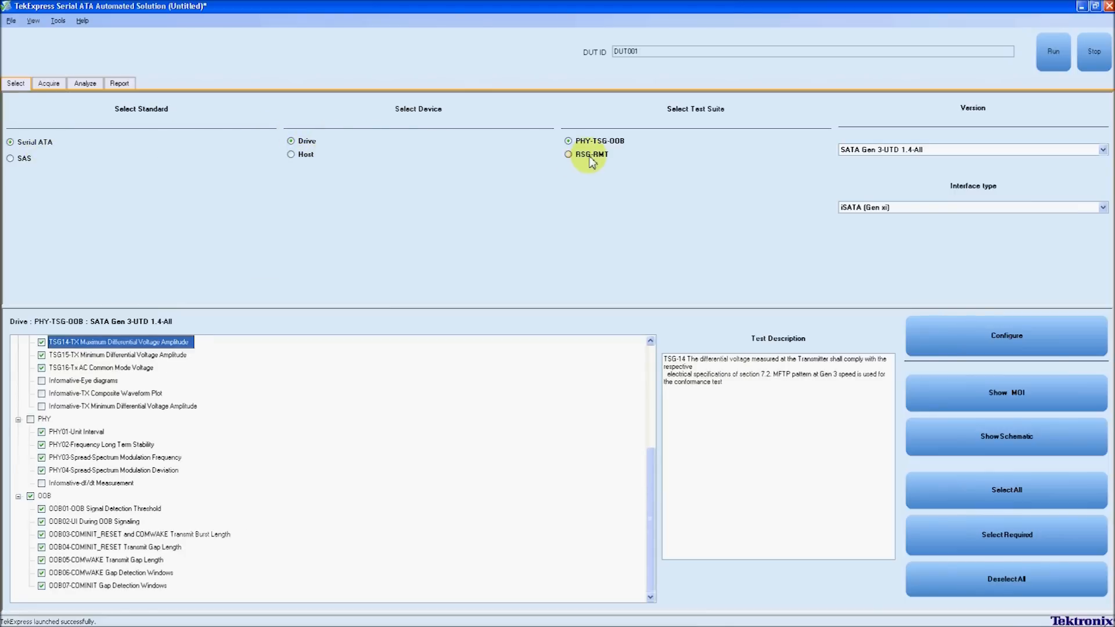
pyautogui.click(568, 155)
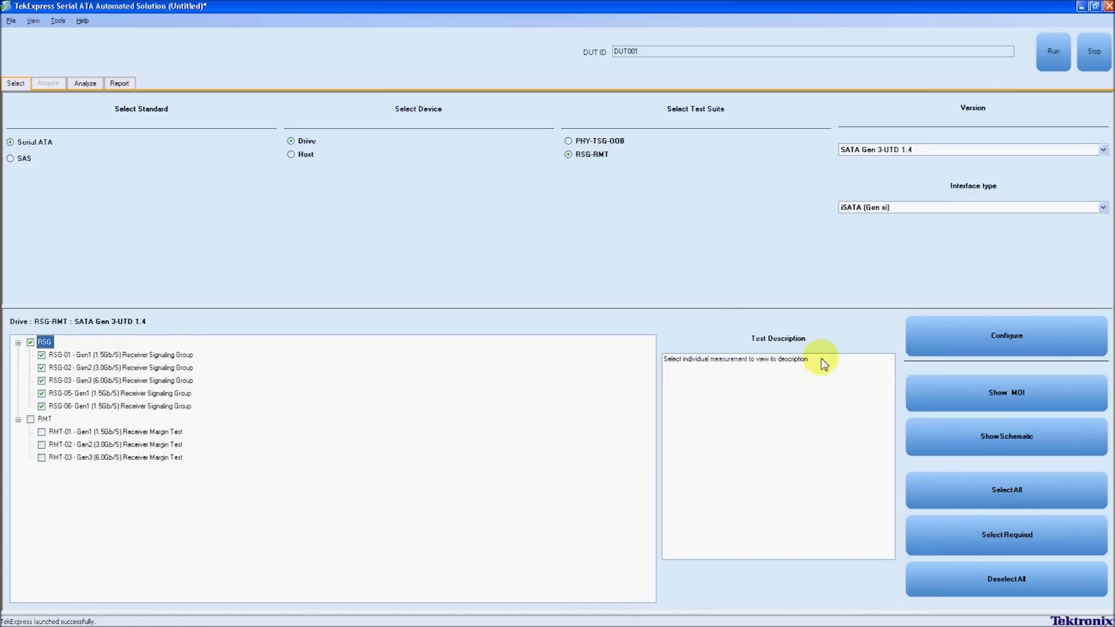
pyautogui.click(1008, 580)
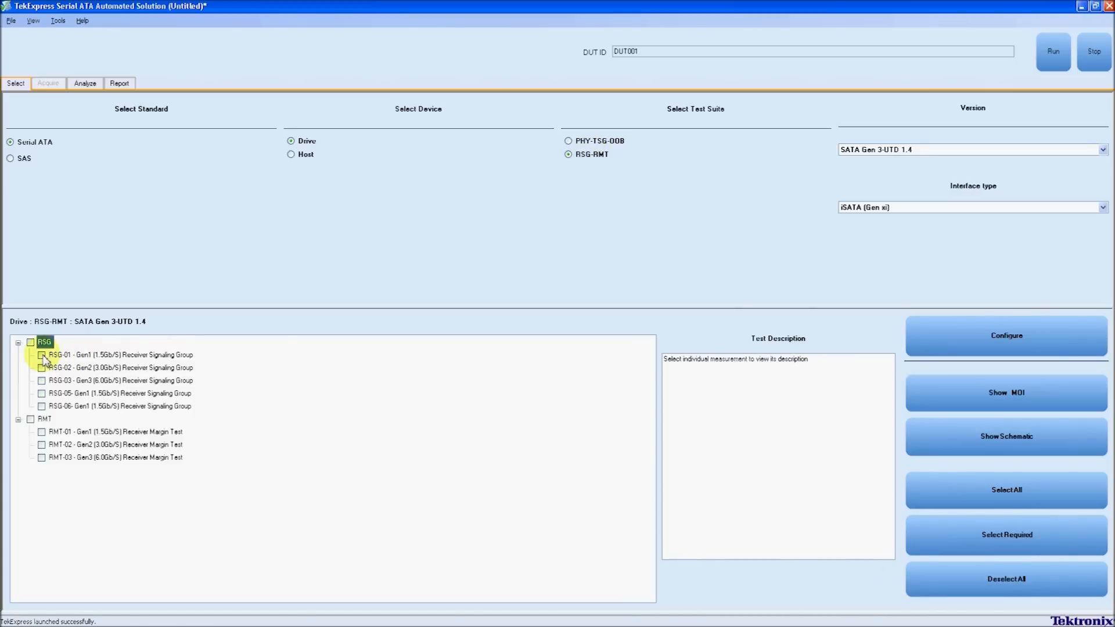
pyautogui.click(42, 355)
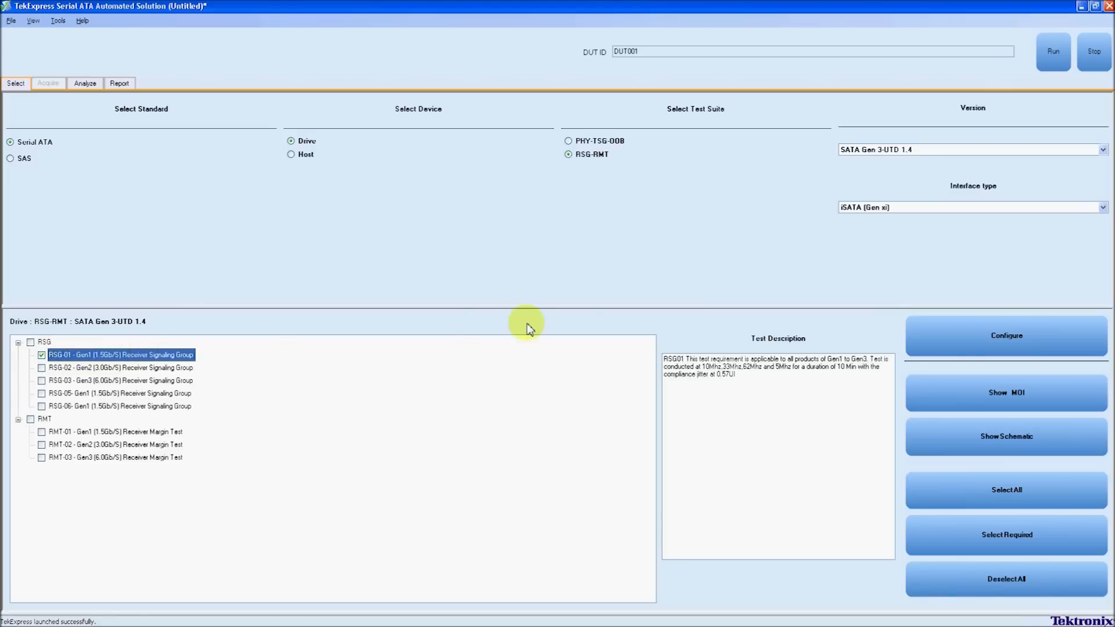
pyautogui.moveTo(712, 395)
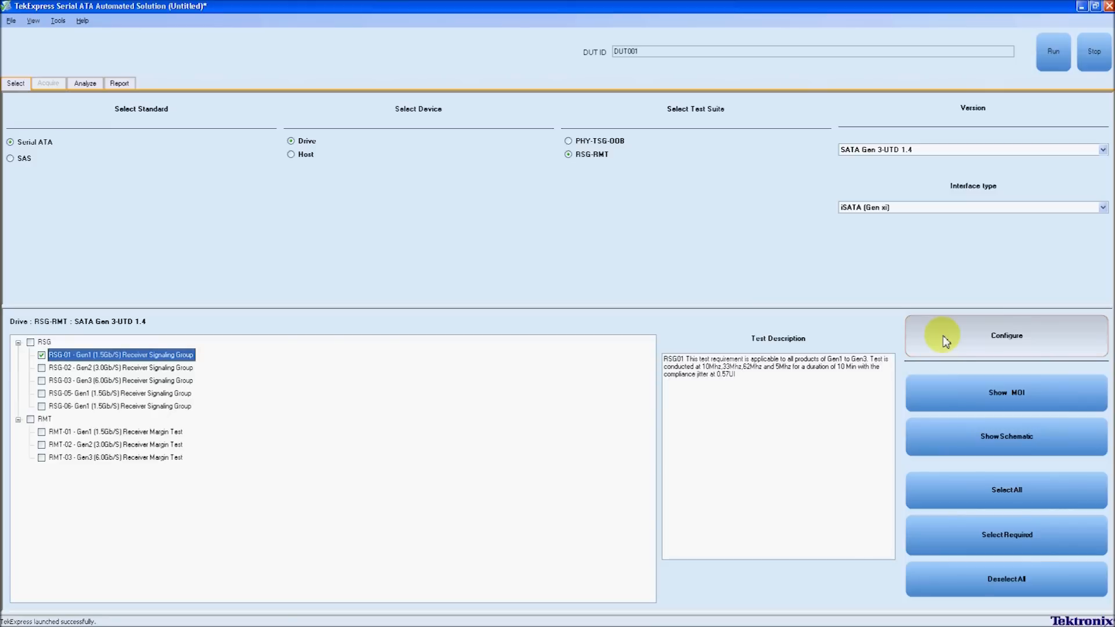
pyautogui.click(1005, 336)
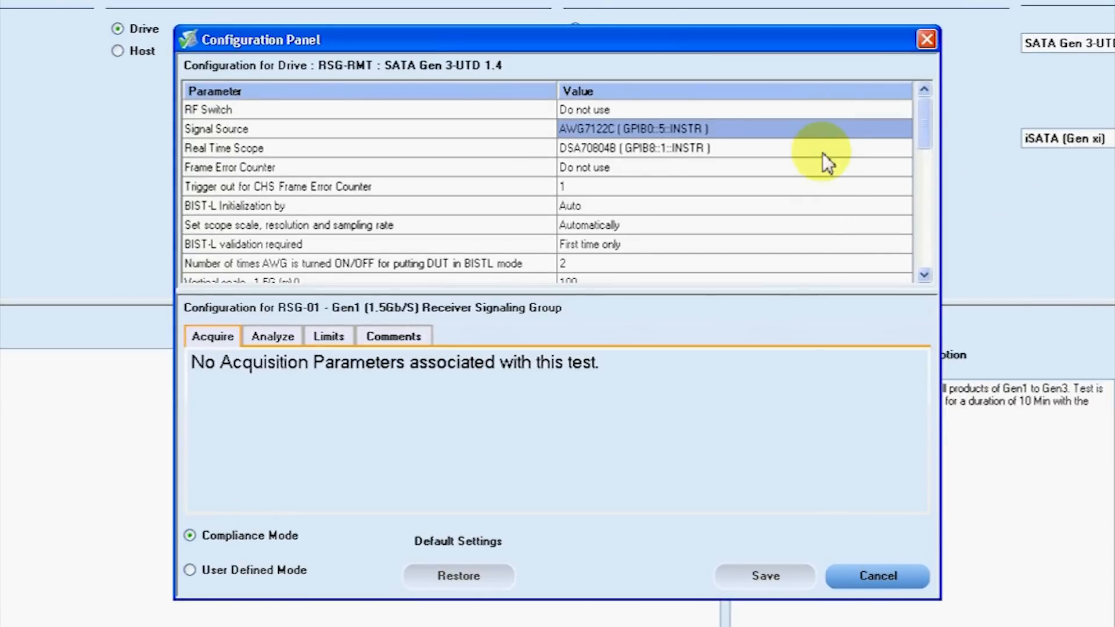
pyautogui.click(633, 148)
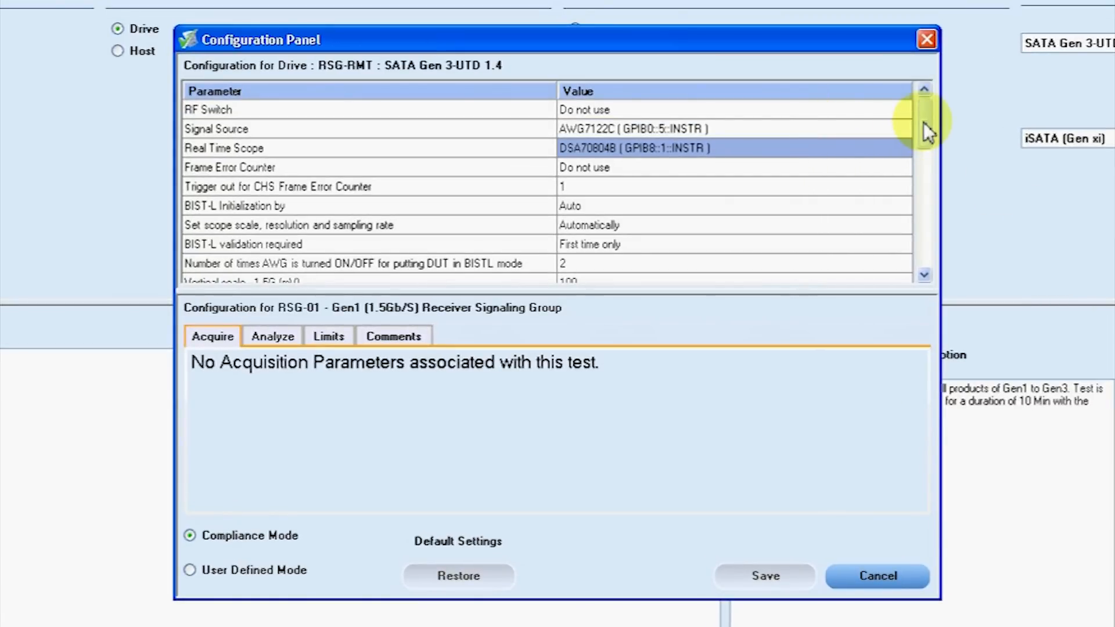
pyautogui.scroll(-3)
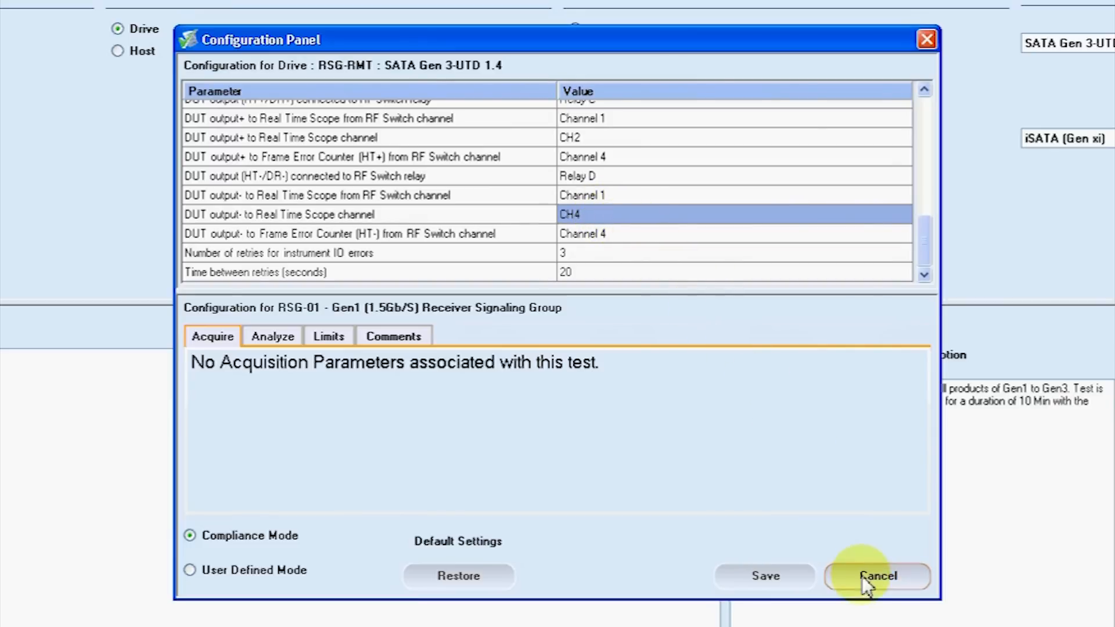
pyautogui.click(878, 576)
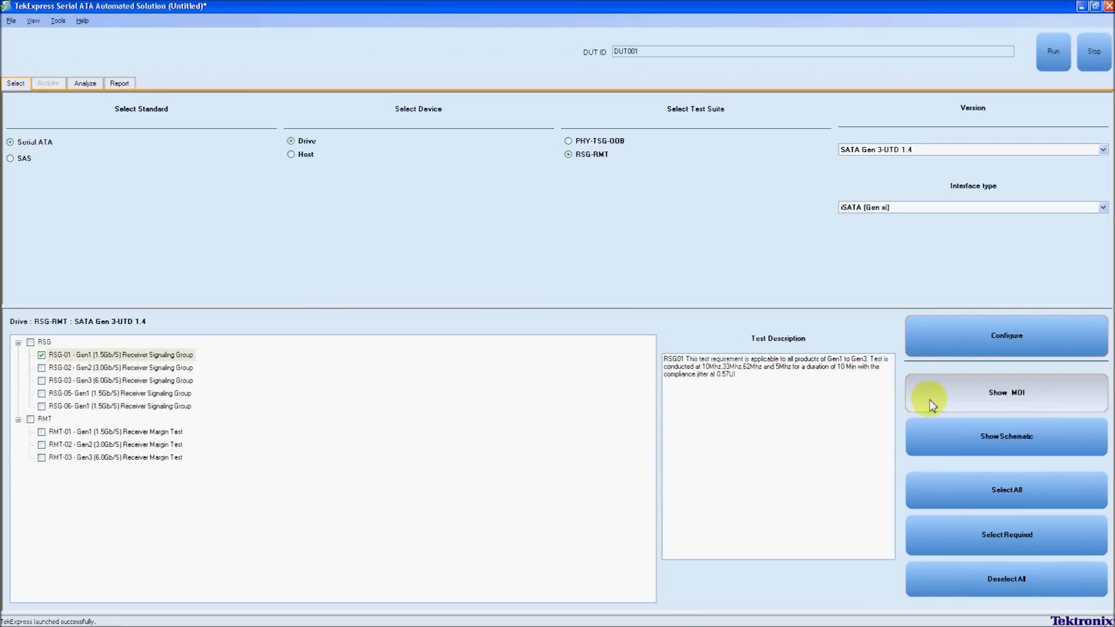
pyautogui.moveTo(926, 447)
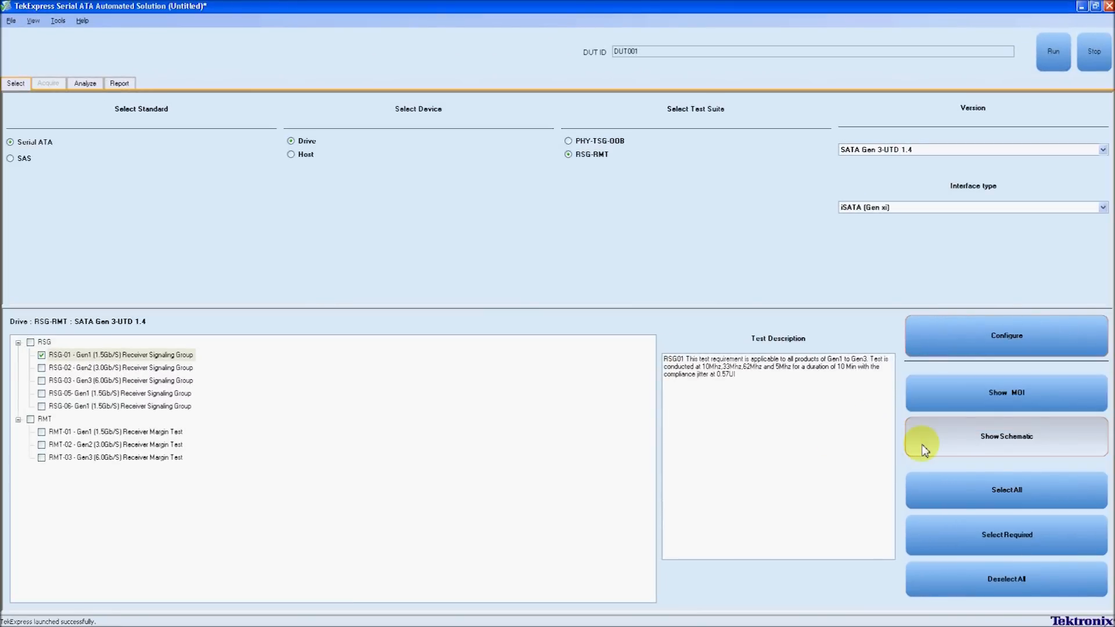
pyautogui.moveTo(860, 346)
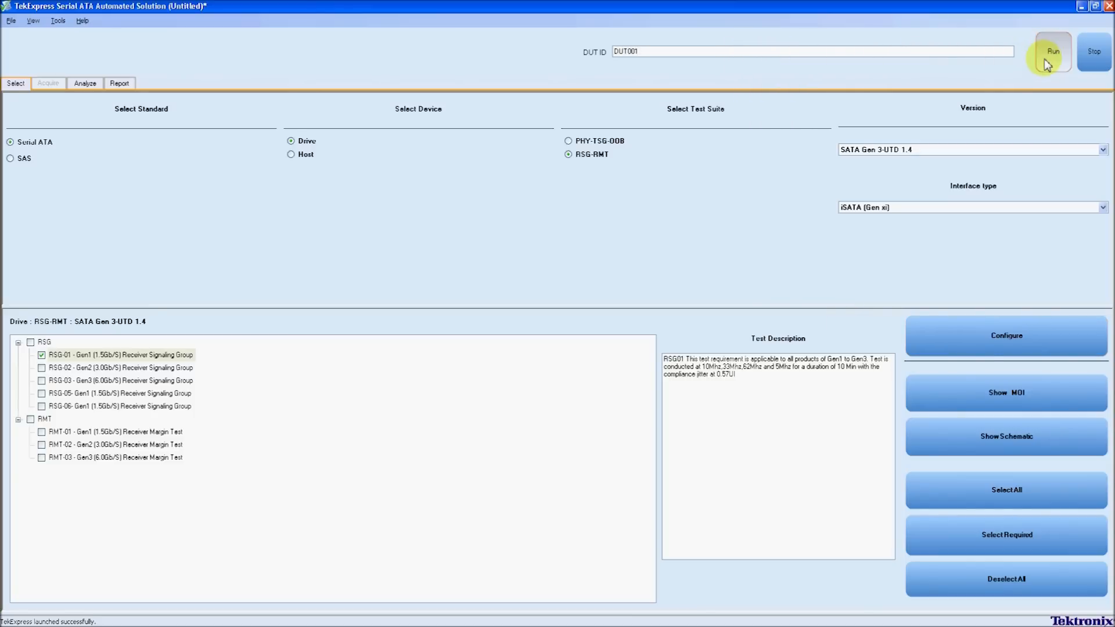
# - Run the RSG-01 Gen1 receiver test until the report shows PASS
pyautogui.click(1053, 53)
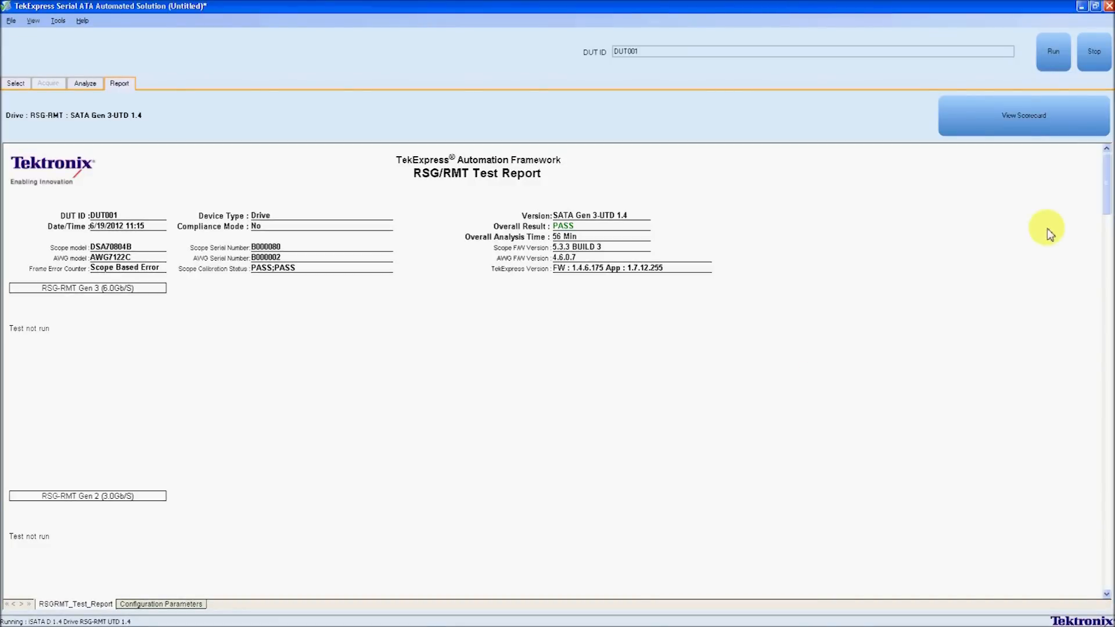
pyautogui.scroll(-3)
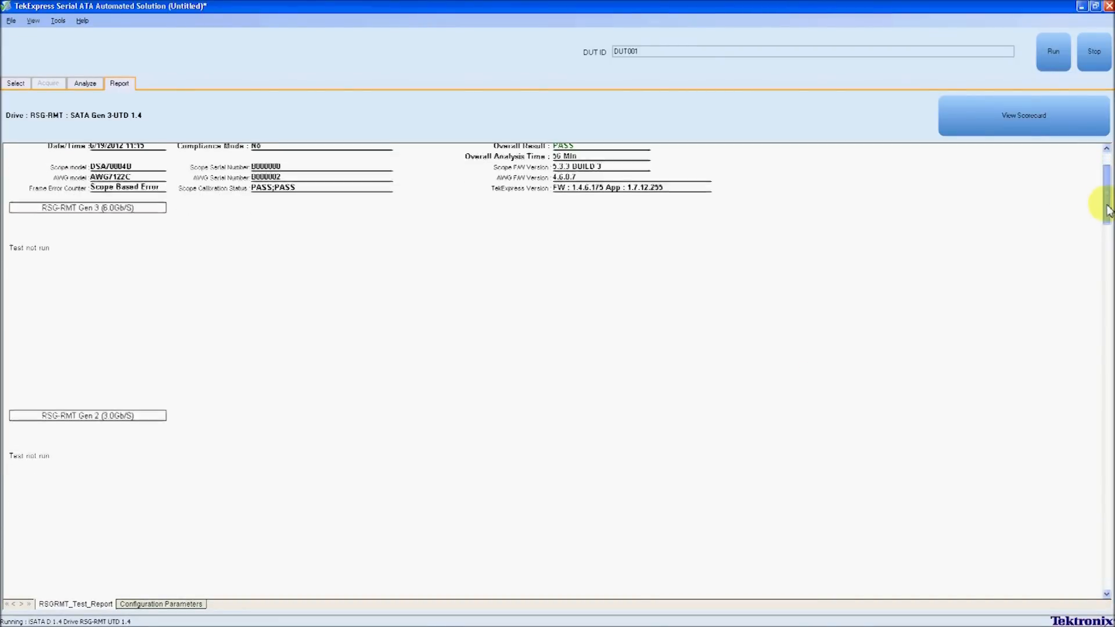
pyautogui.scroll(-3)
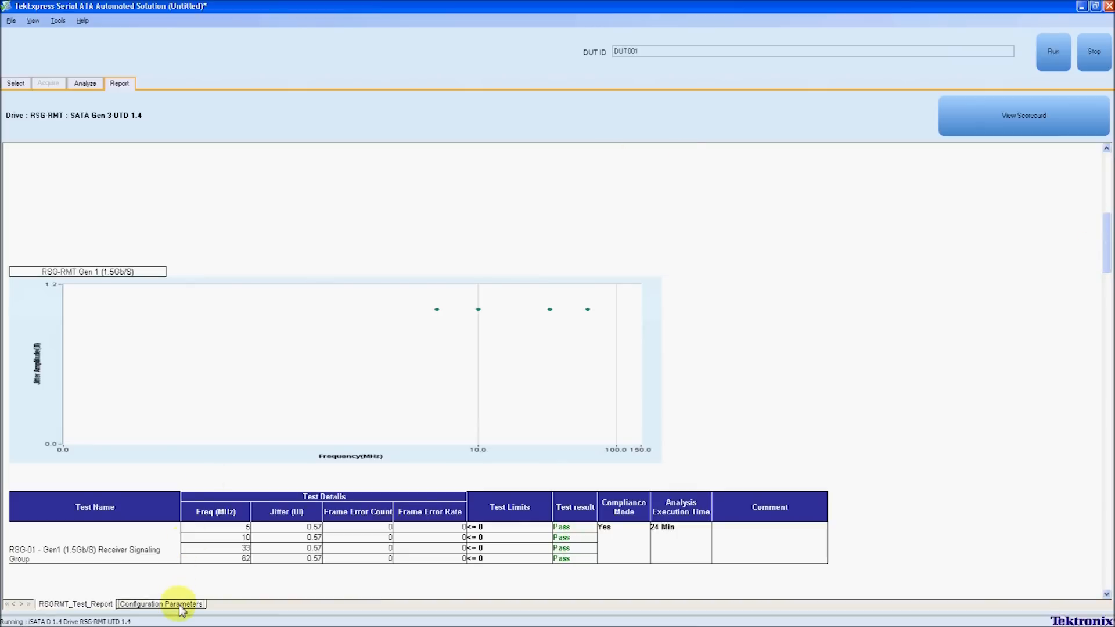
pyautogui.click(163, 604)
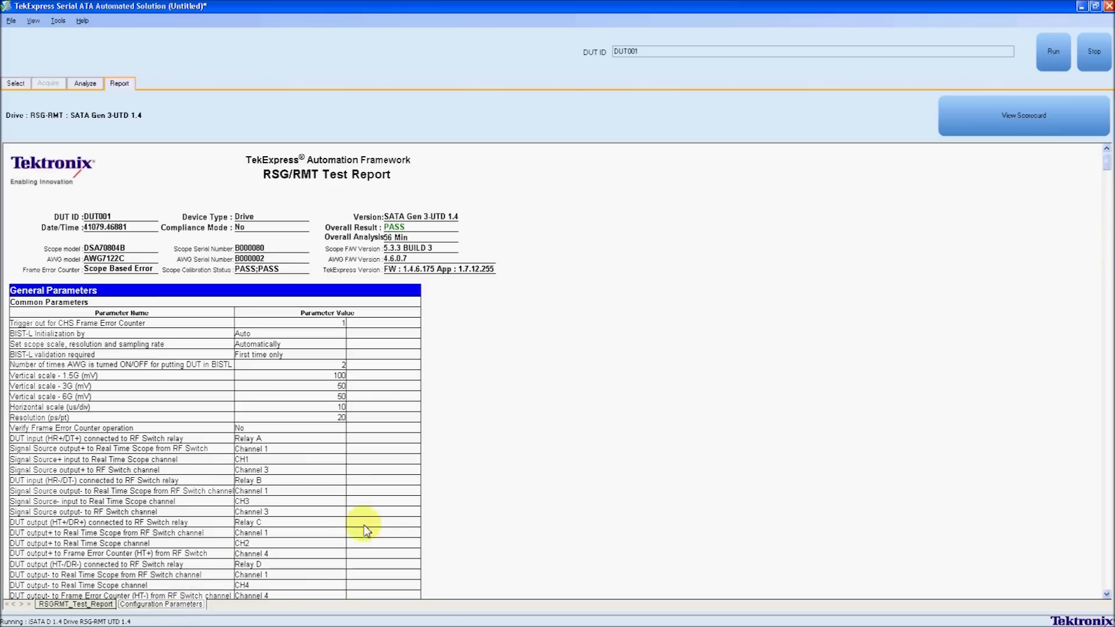
pyautogui.moveTo(1107, 167)
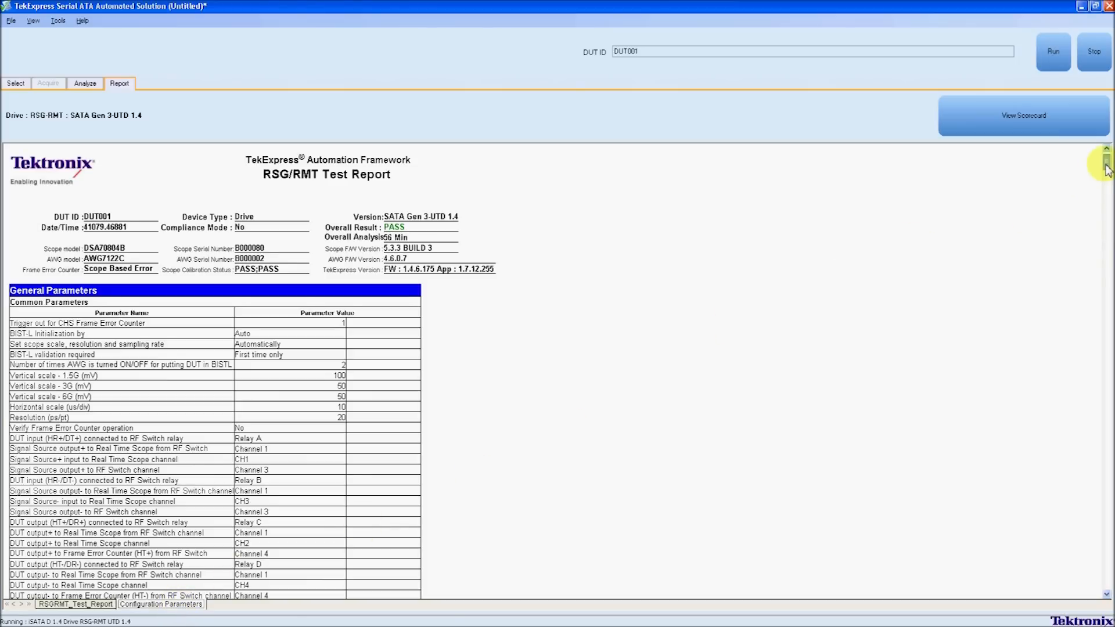
pyautogui.scroll(-3)
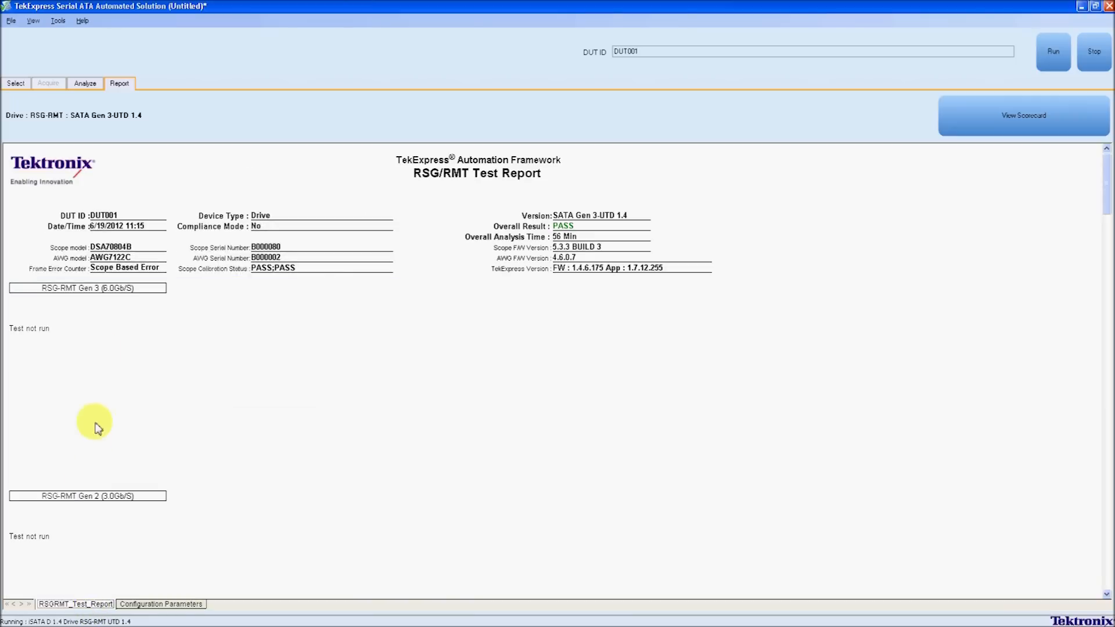
pyautogui.moveTo(27, 85)
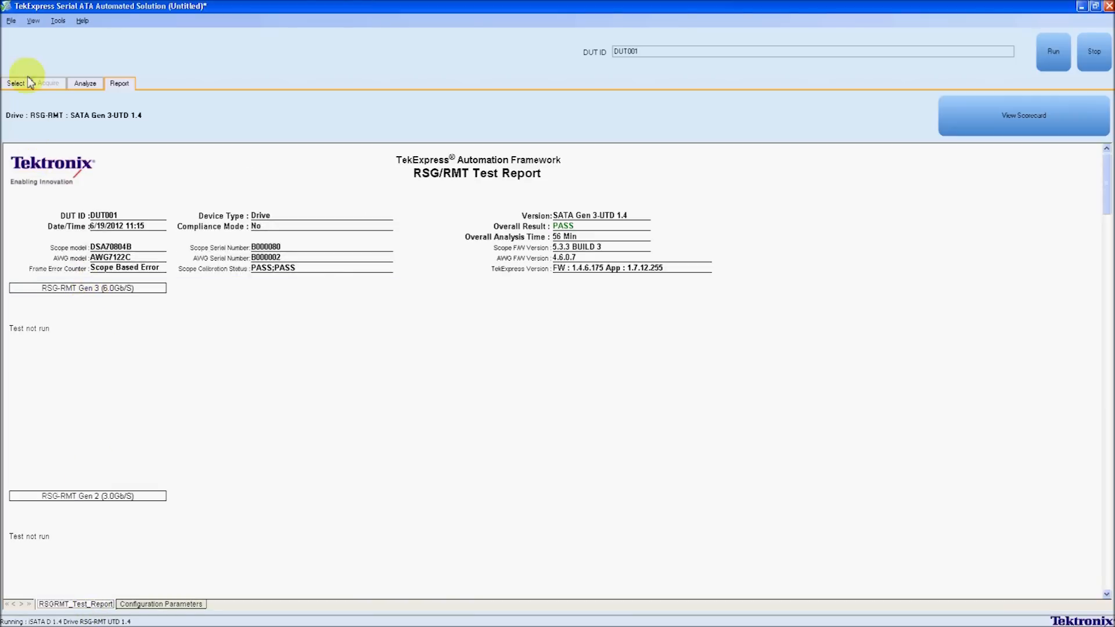
# - Save the report as DUT001.mht, a web archive, in My Documents
pyautogui.click(6, 22)
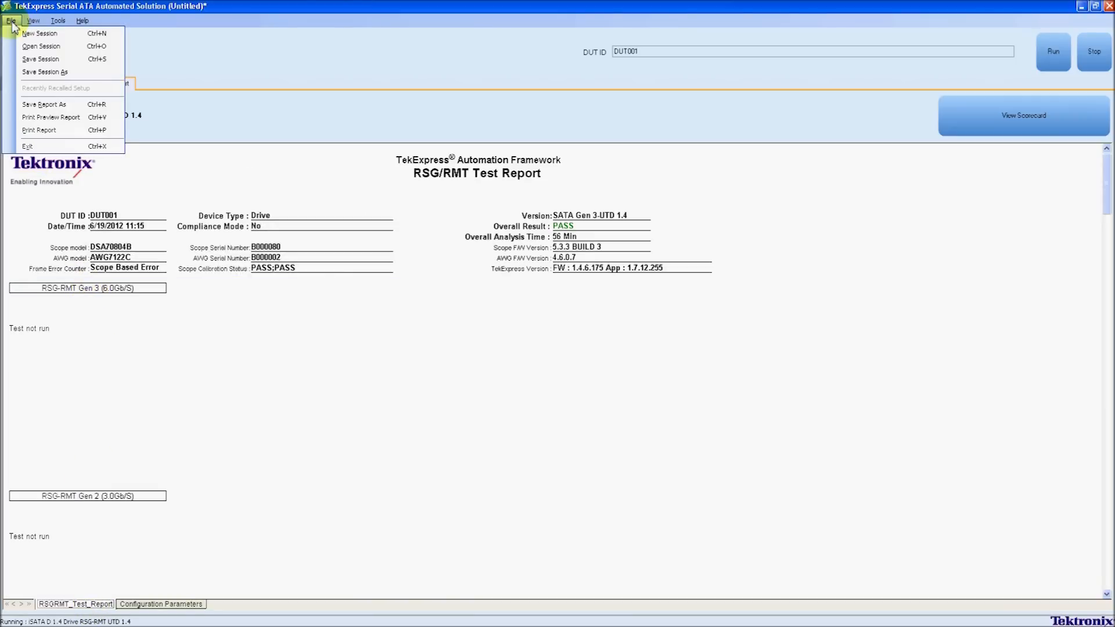
pyautogui.click(43, 104)
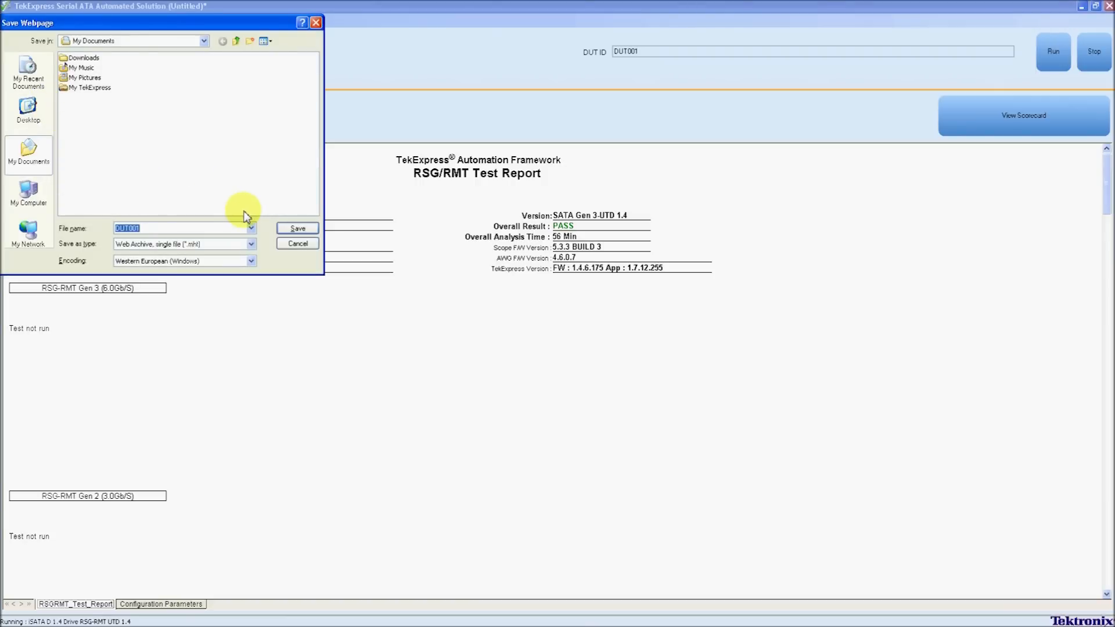
pyautogui.click(297, 229)
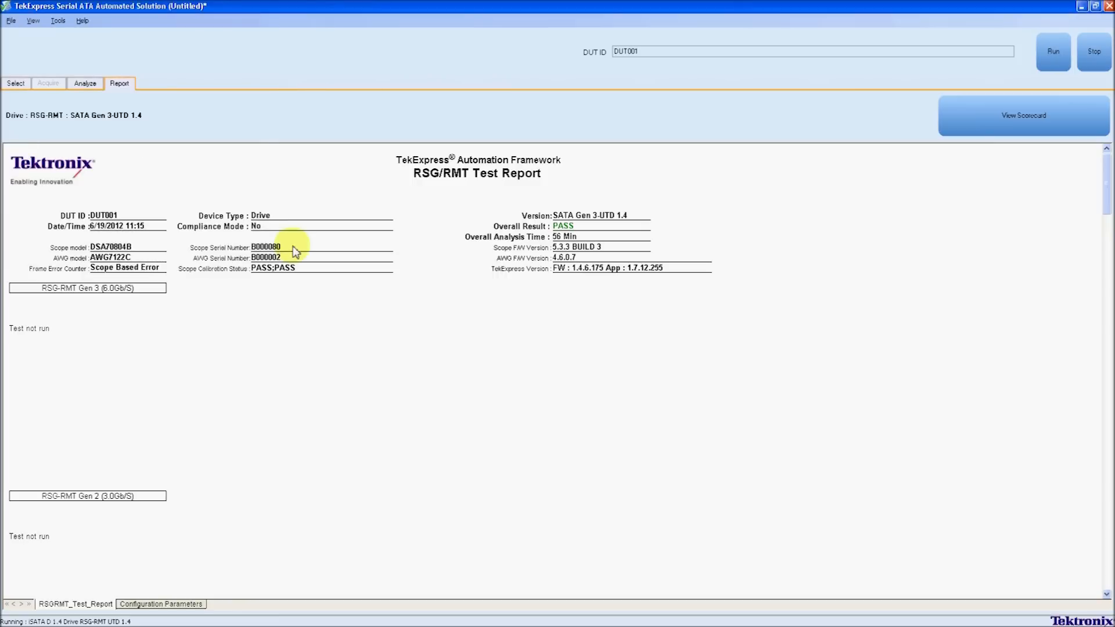
pyautogui.moveTo(744, 351)
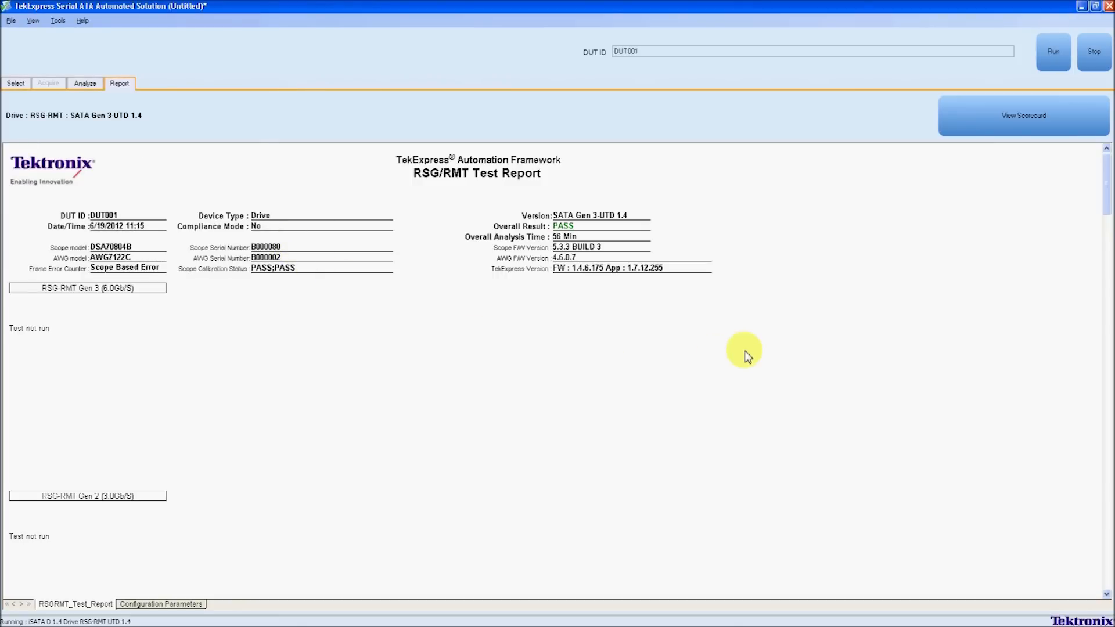